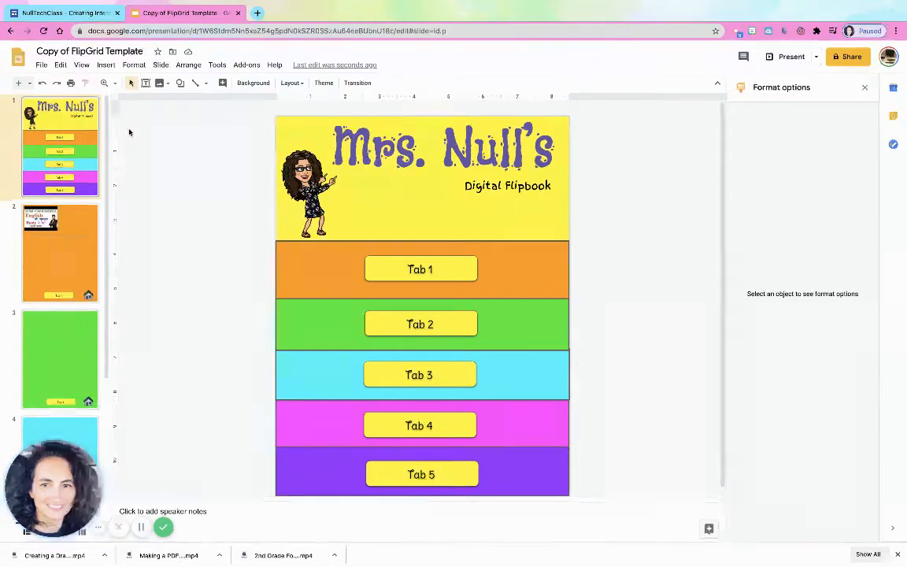
Create a new blank presentation from File > New > Presentation
left_click(41, 65)
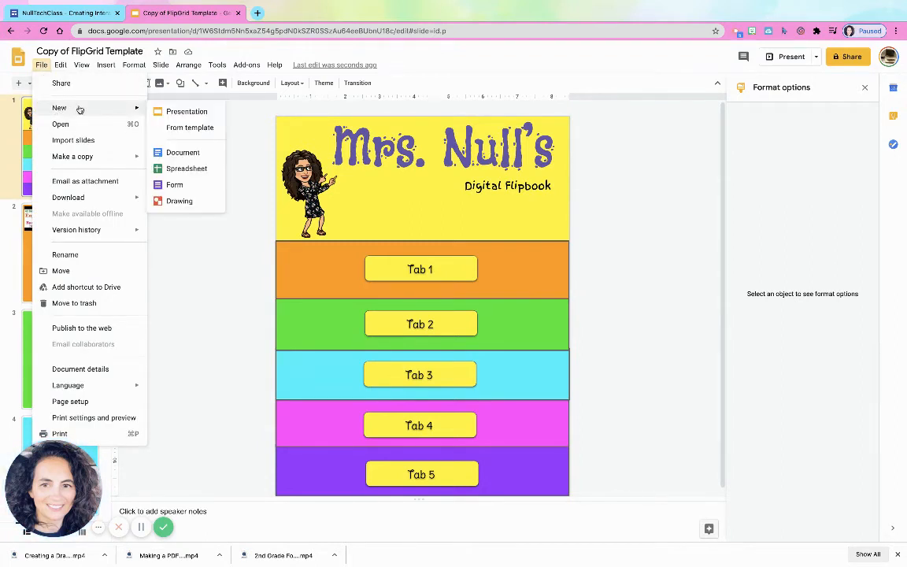
left_click(186, 110)
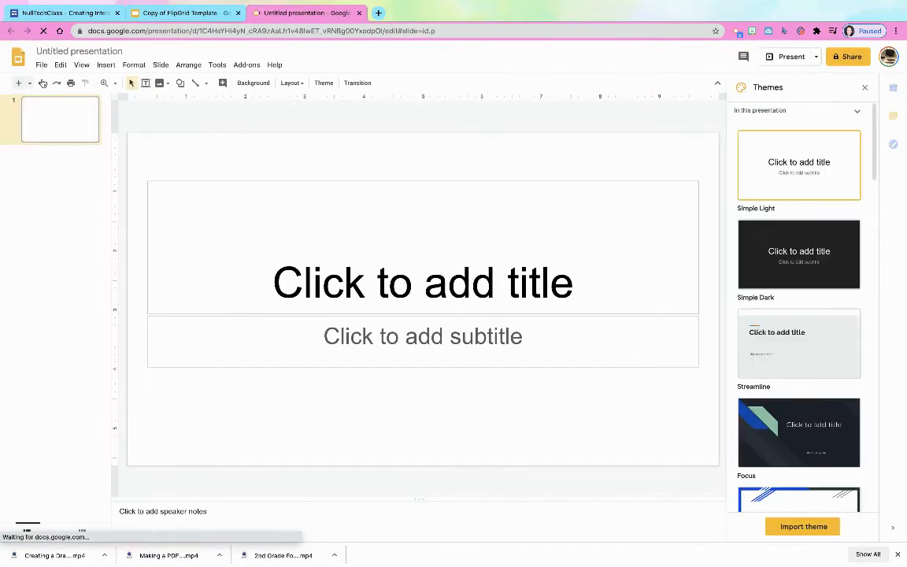
Set a custom page size of 8.5 by 11 inches in Page setup
left_click(40, 64)
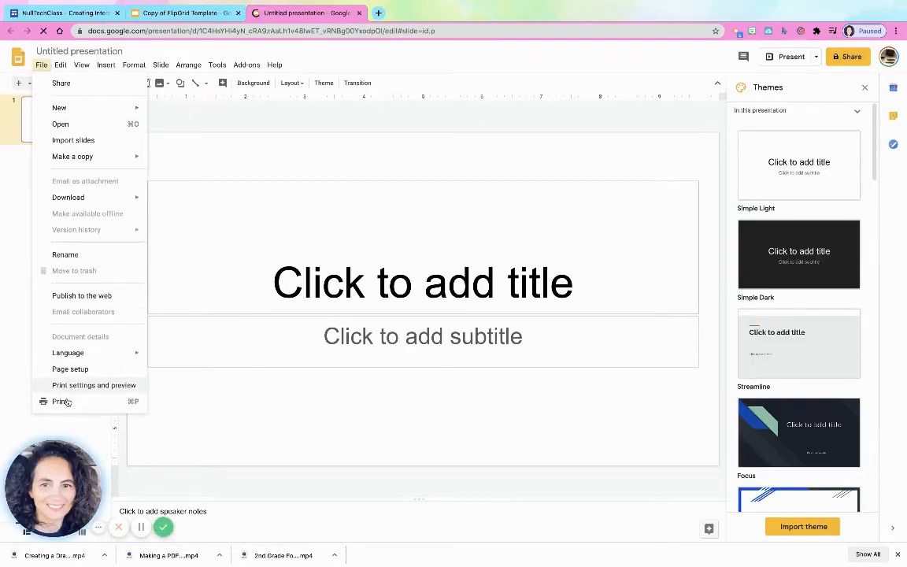
left_click(70, 368)
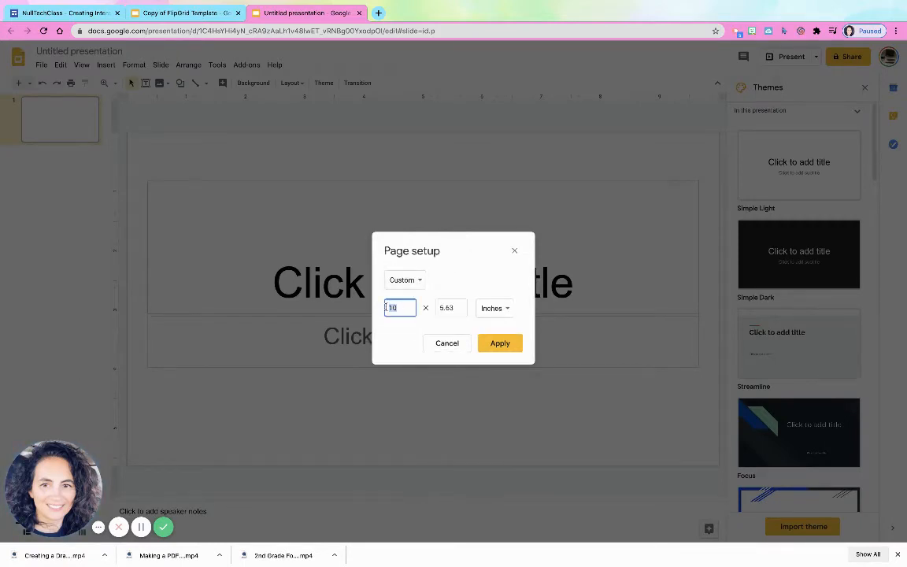
type("8.5")
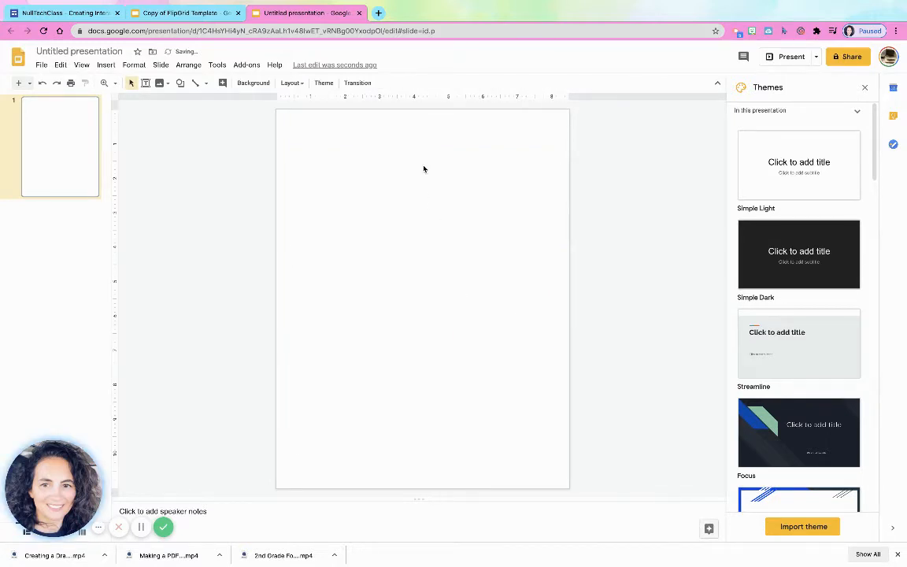
Insert a table and fill its rows yellow, orange and light blue as stacked bands
left_click(108, 65)
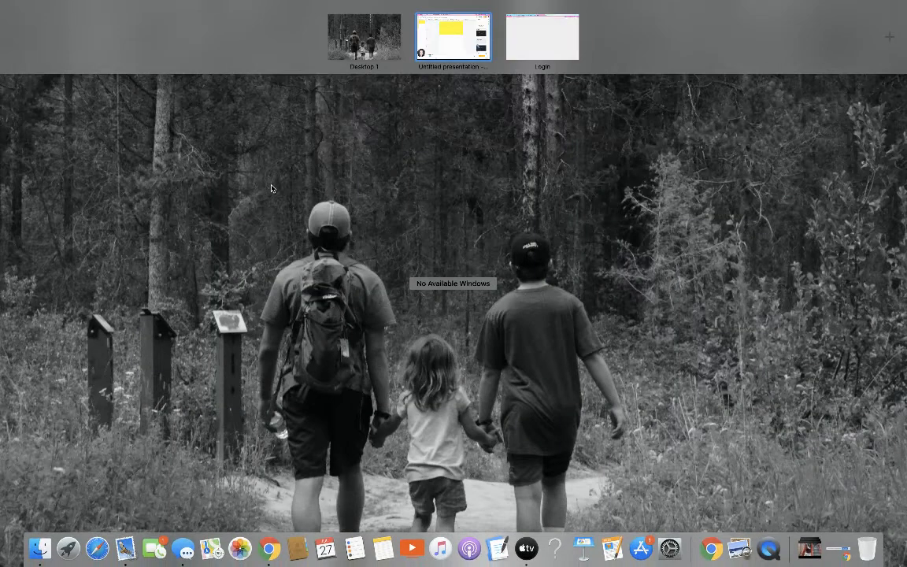
left_click(454, 34)
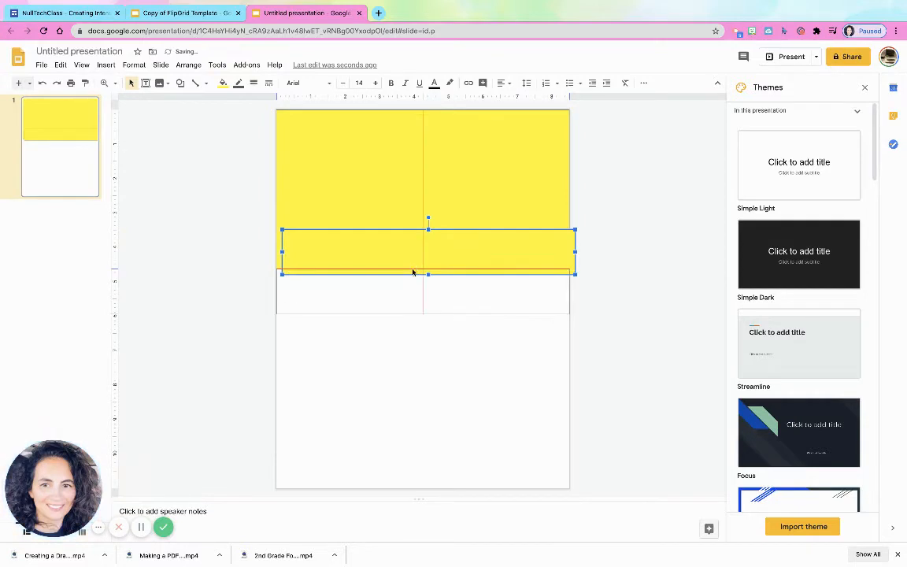
left_click(223, 83)
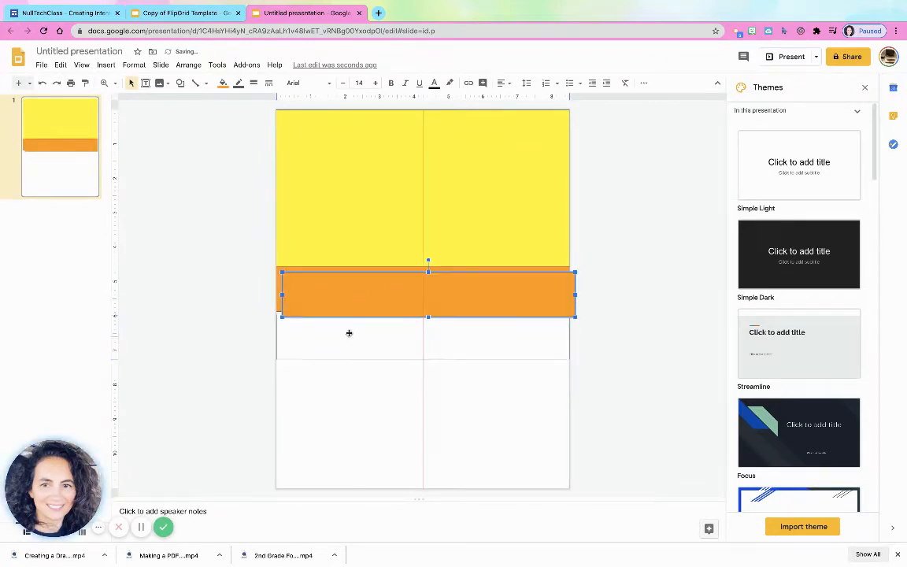
left_click(224, 82)
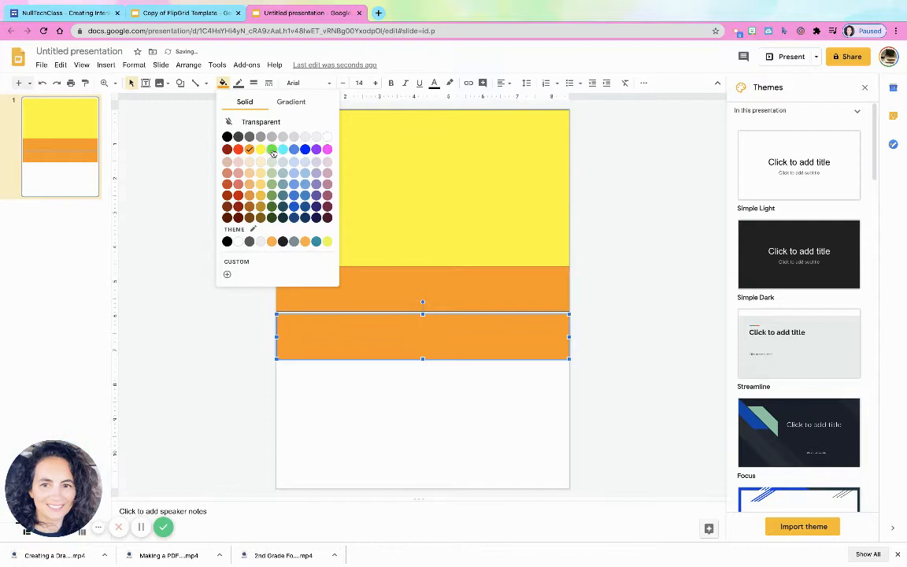
left_click(271, 150)
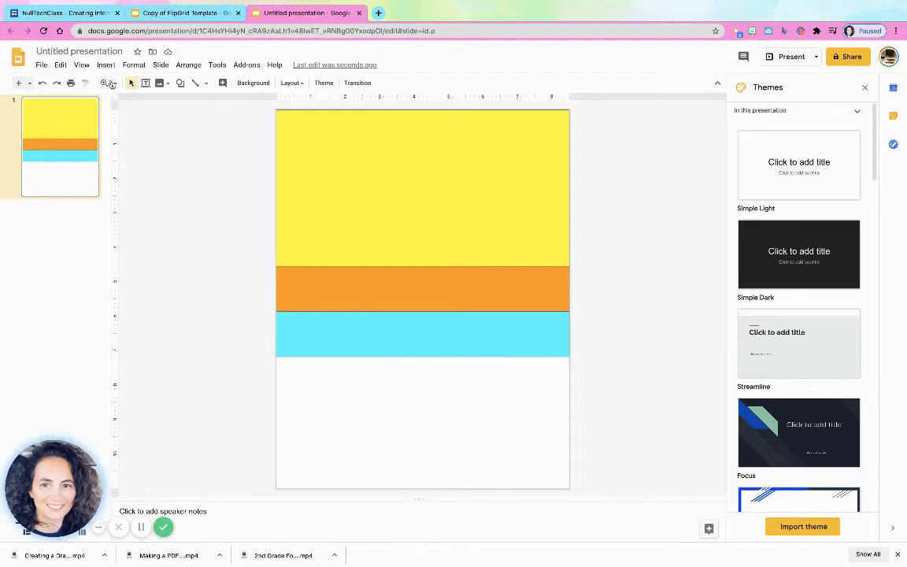
left_click(104, 64)
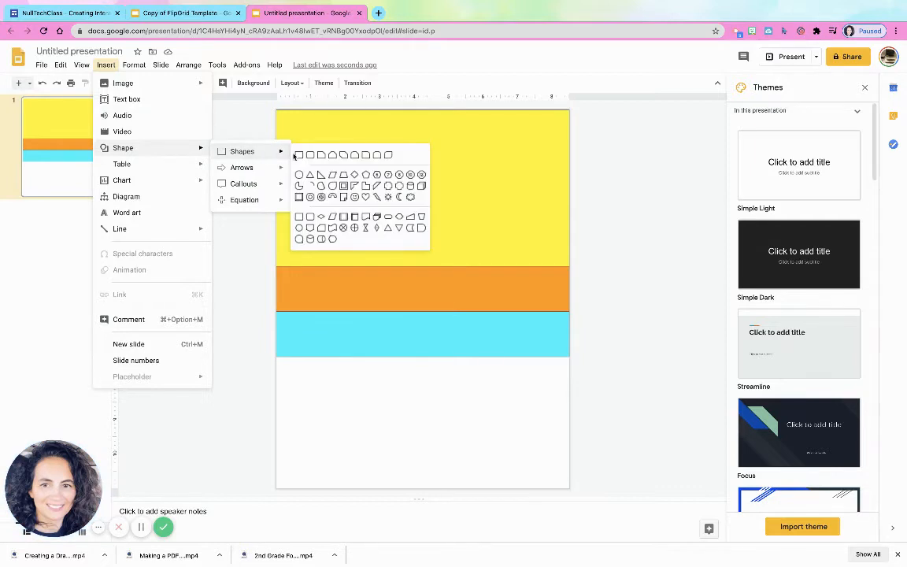
Draw a rectangle button on the orange band labelled 'Tab 1' and group it
left_click(300, 154)
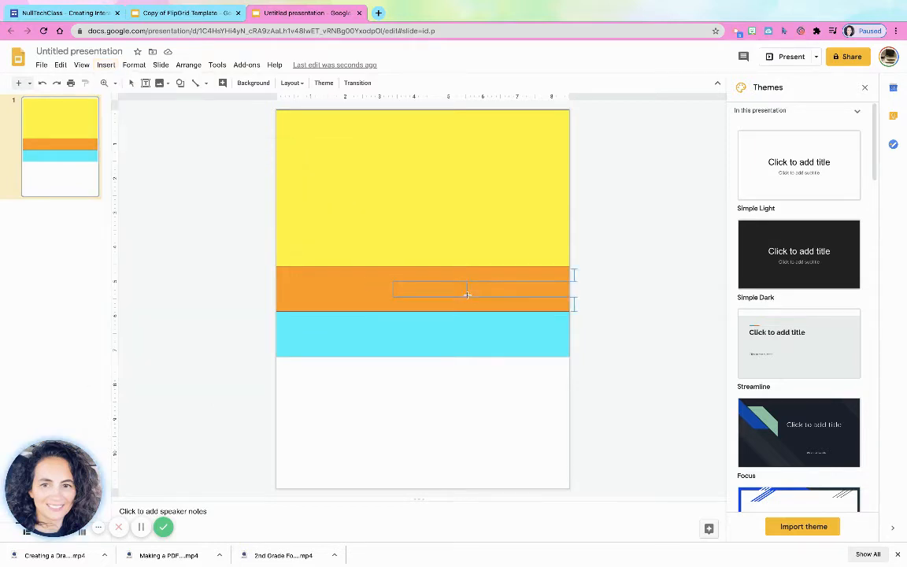
left_click(104, 64)
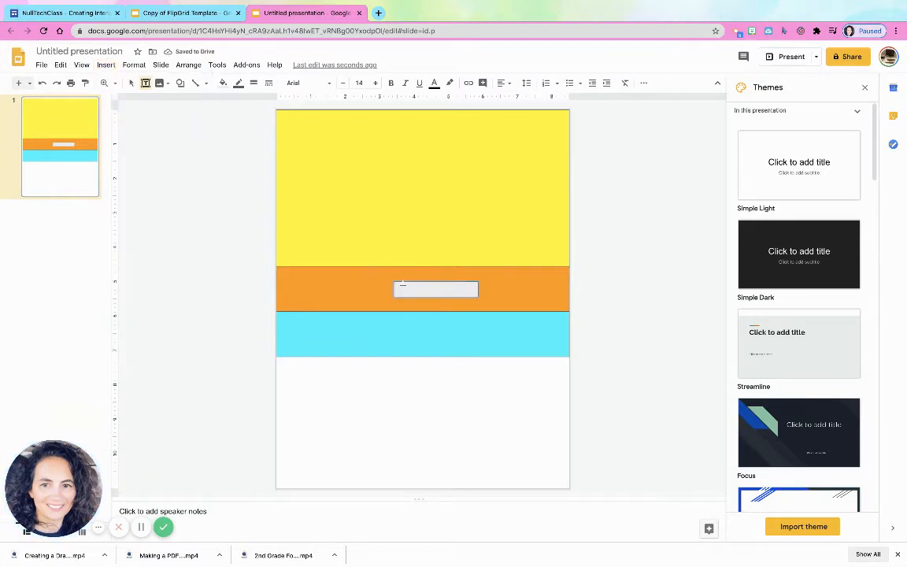
left_click(435, 290)
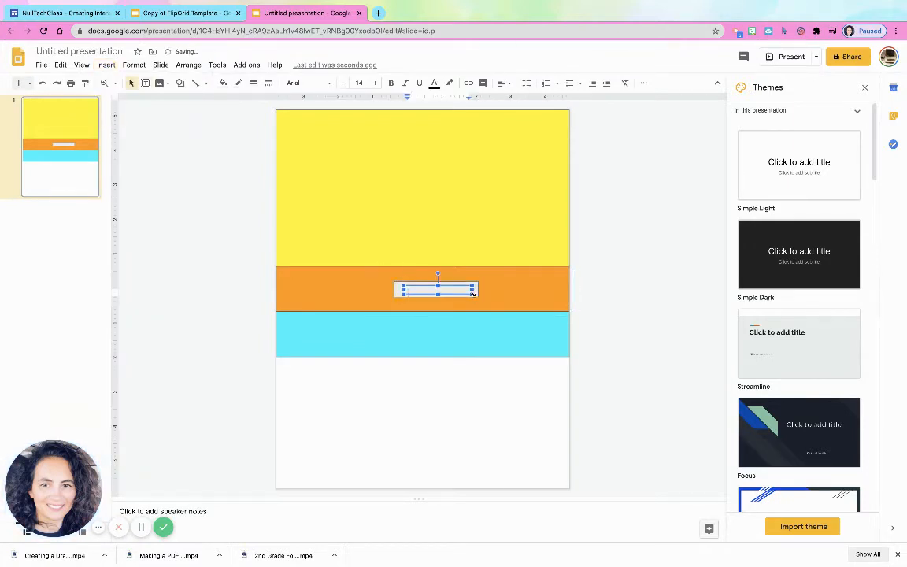
type("Tab")
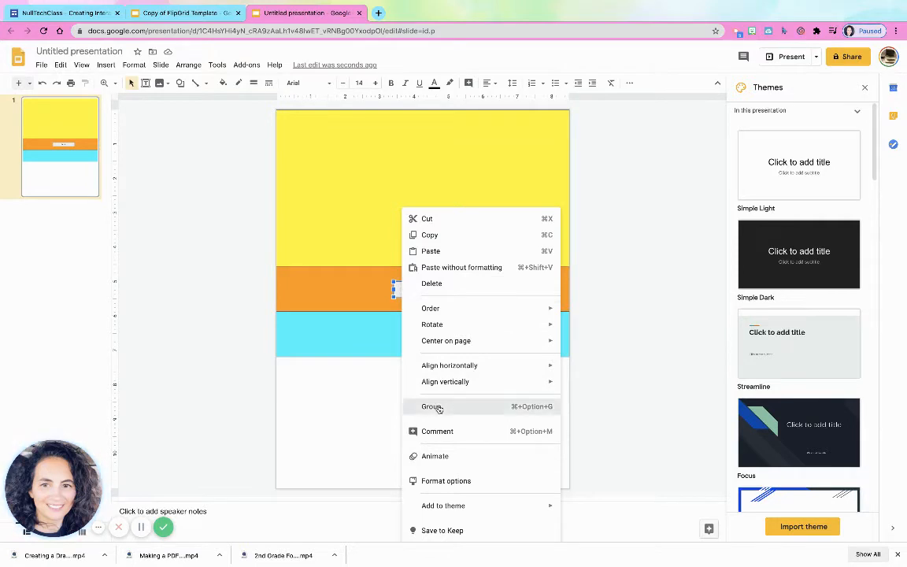
left_click(431, 406)
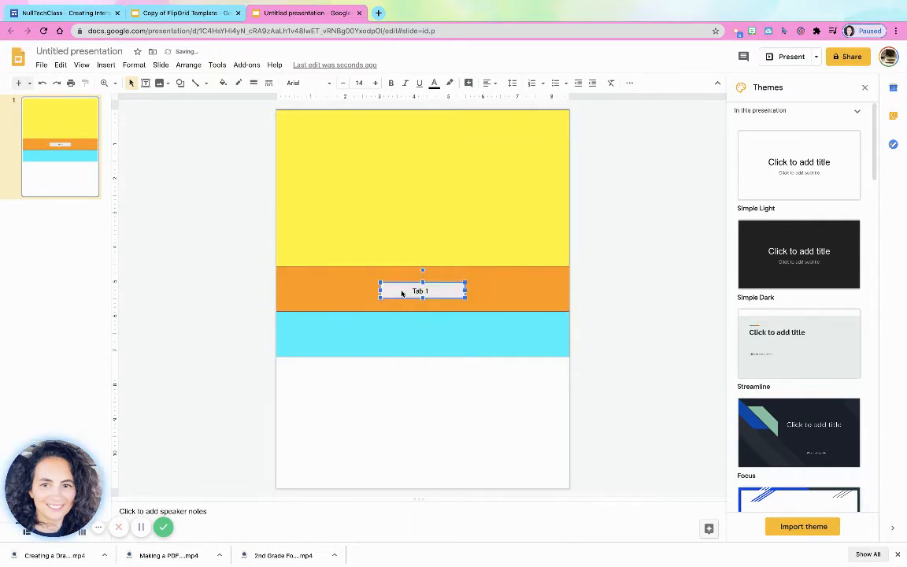
Add a second slide with an orange background and the Tab 1 button, then return to slide 1
left_click_drag(422, 290, 433, 290)
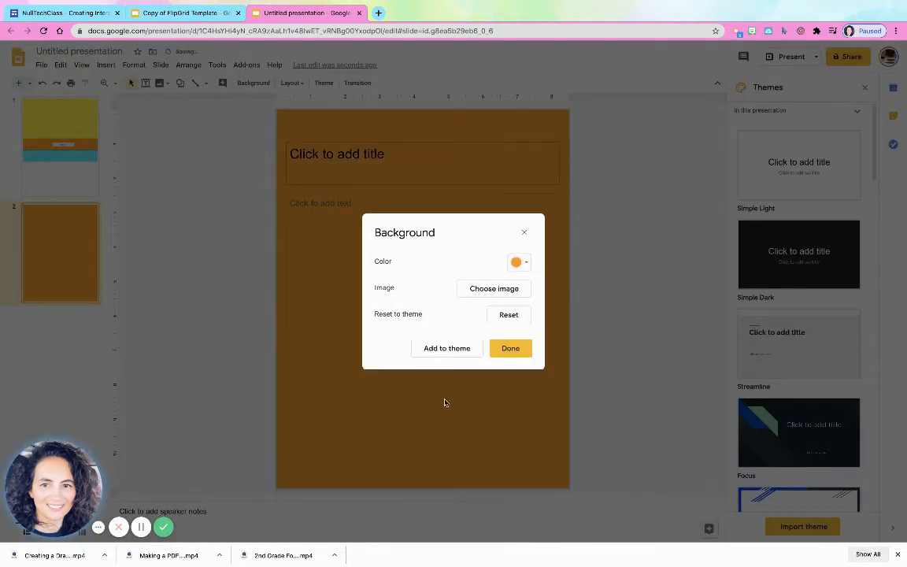
left_click(510, 348)
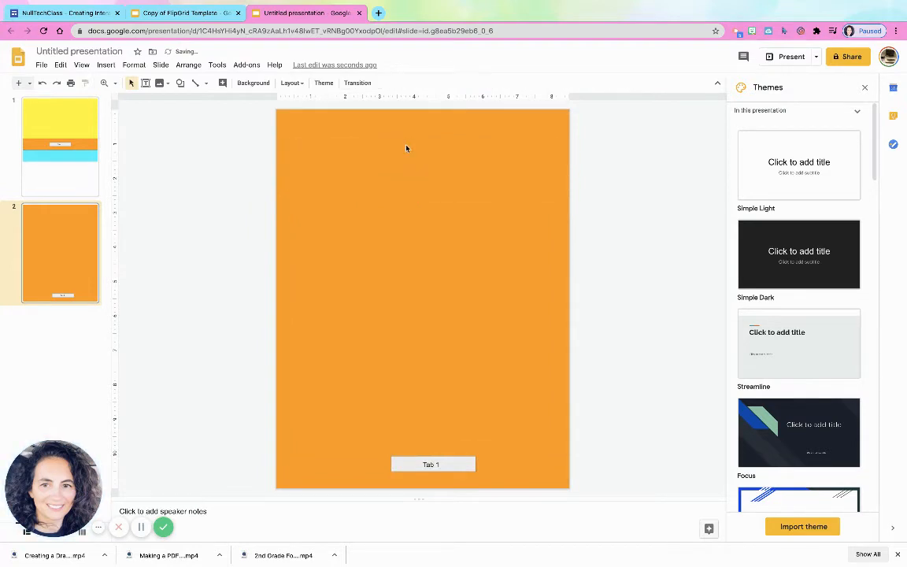
left_click(60, 145)
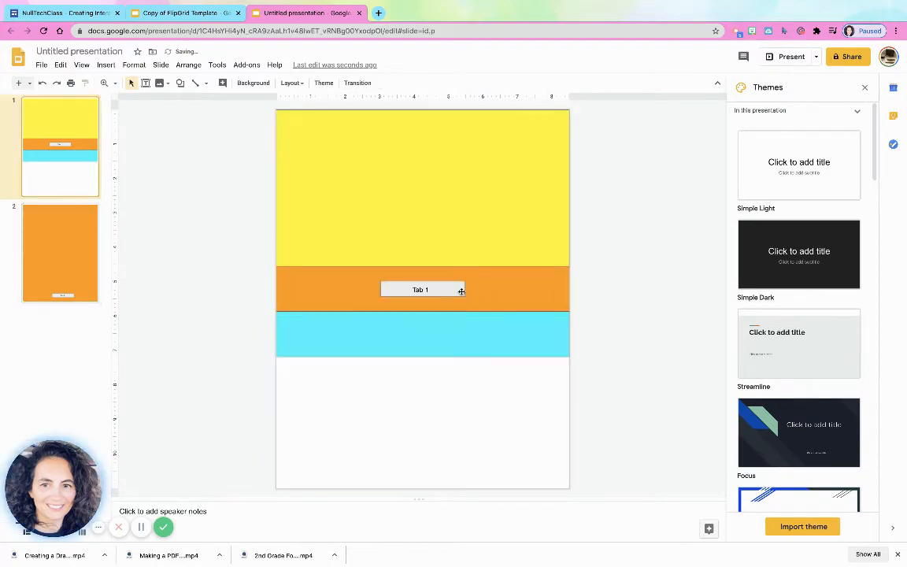
Link the Tab 1 button on the first slide to Slide 2
left_click(420, 290)
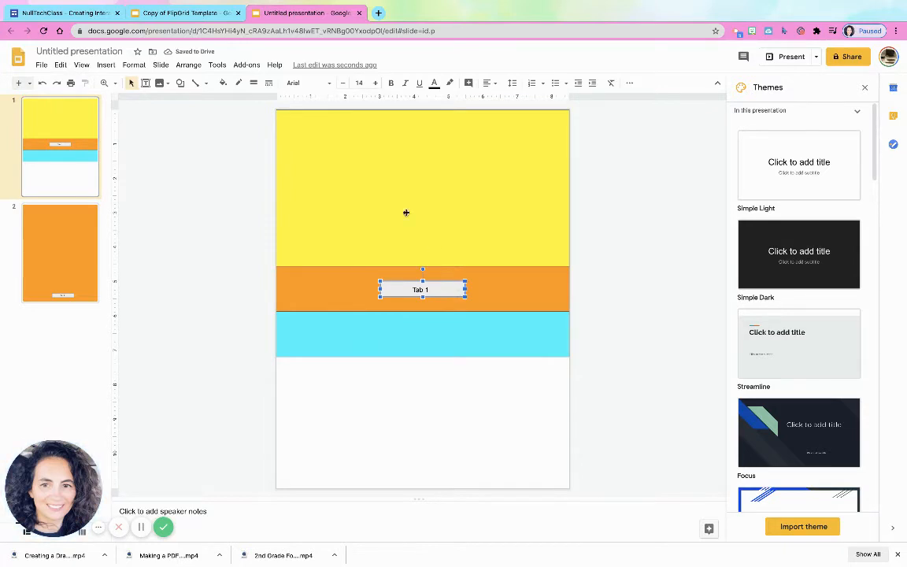
left_click(104, 65)
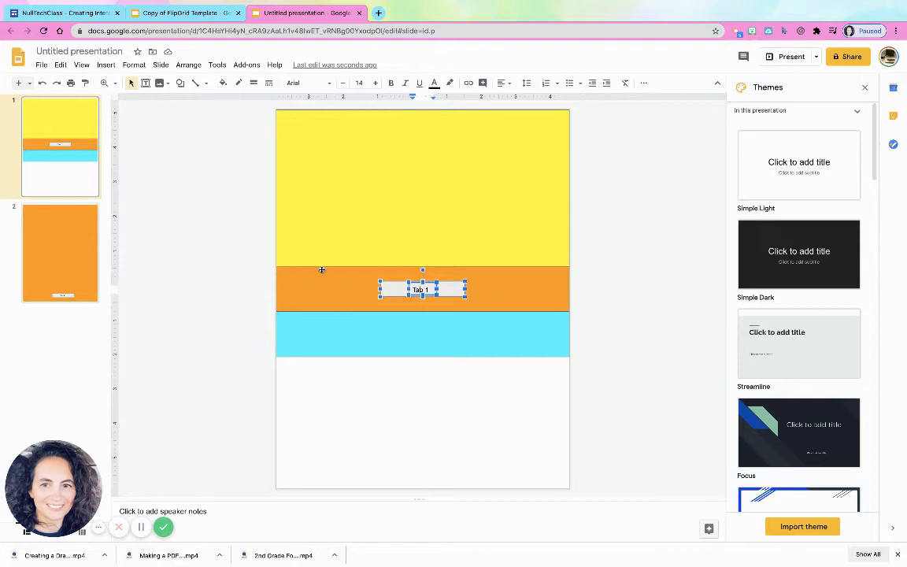
left_click(105, 64)
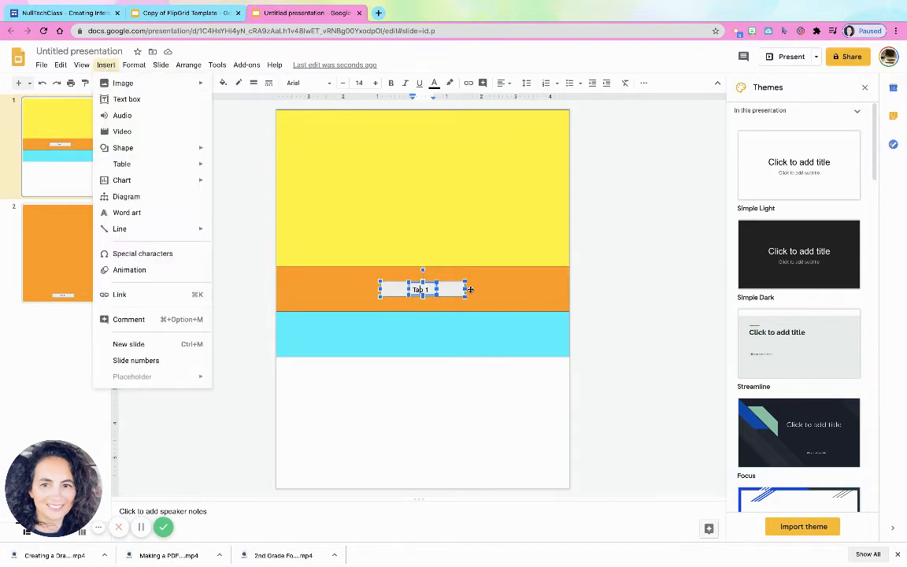
right_click(422, 290)
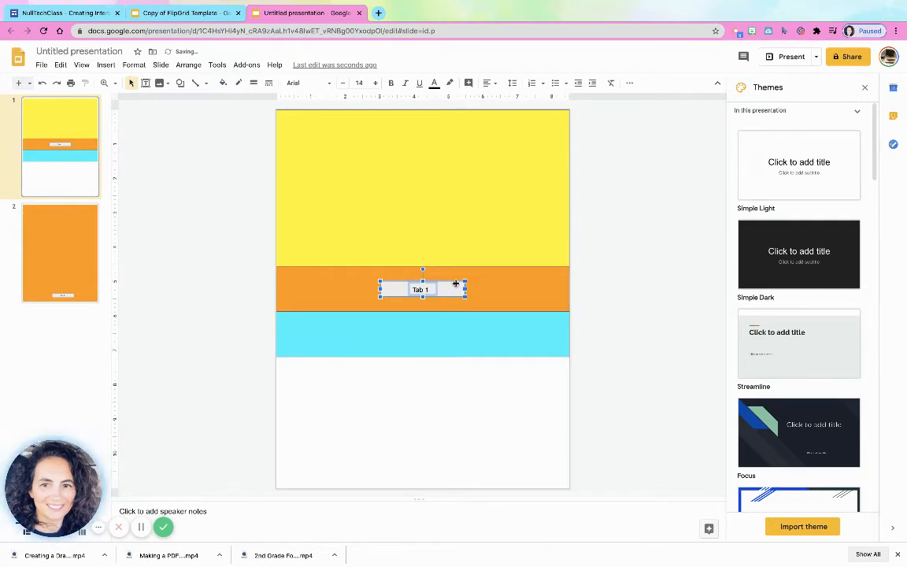
left_click(106, 65)
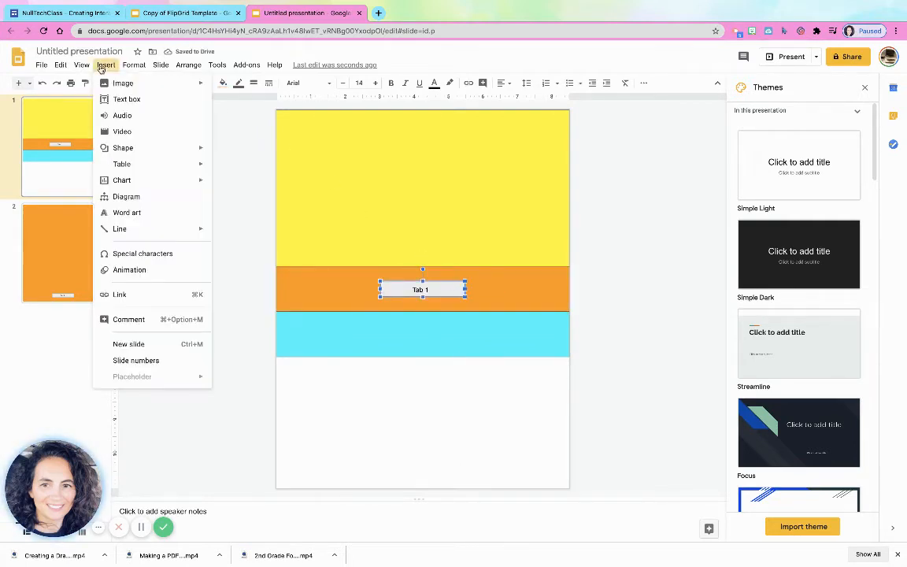
left_click(120, 294)
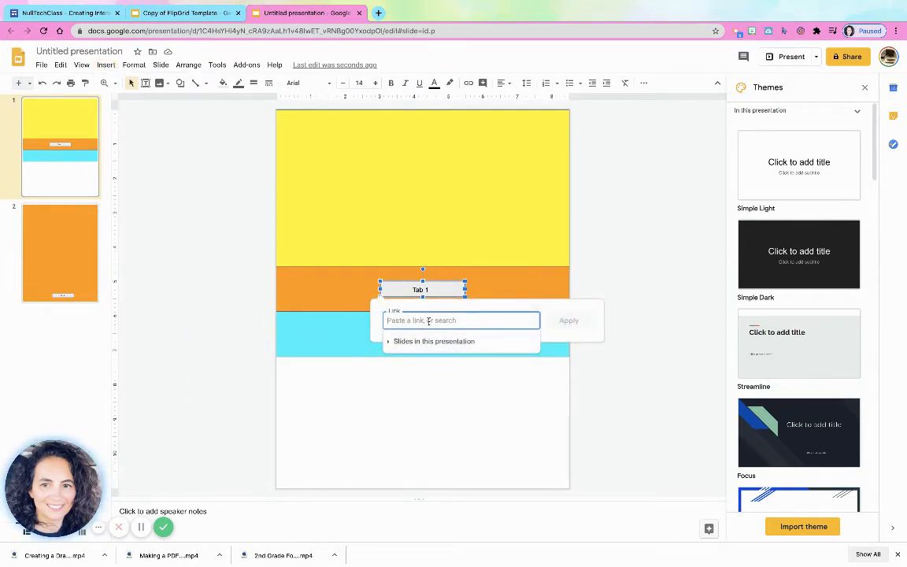
left_click(432, 340)
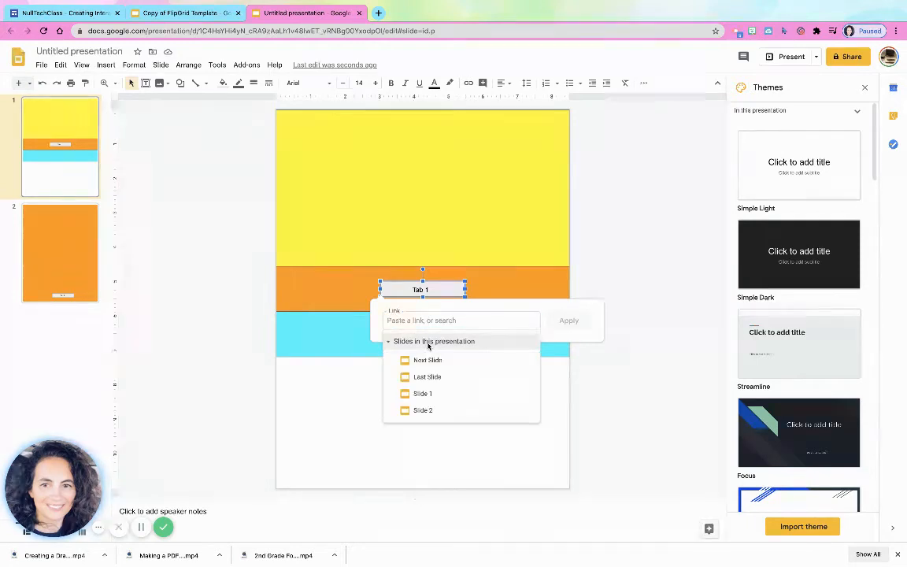
mouse_move(433, 400)
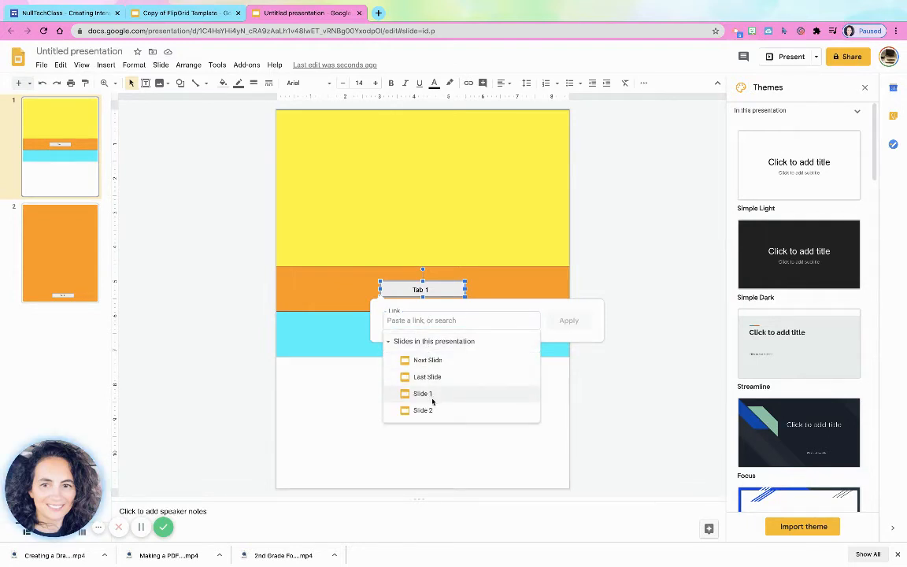
left_click(422, 410)
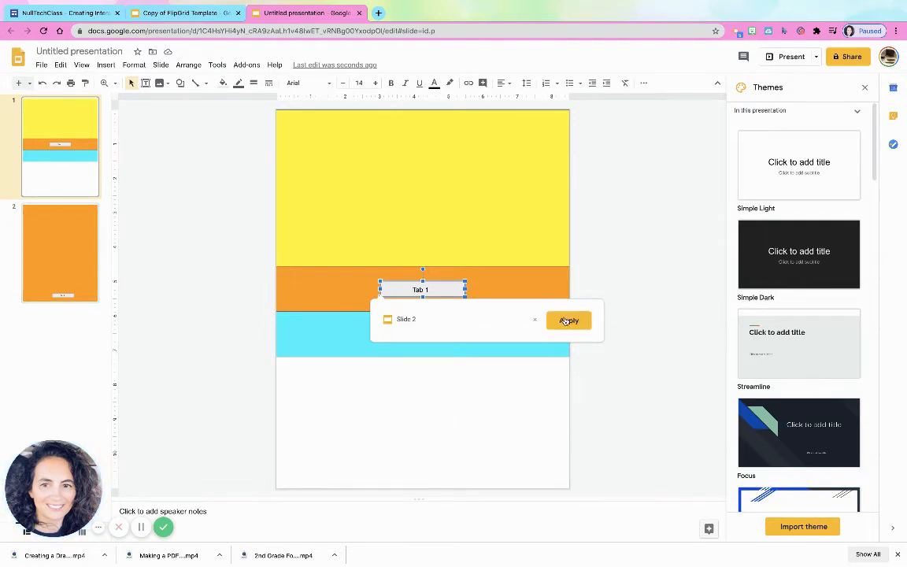
left_click(569, 322)
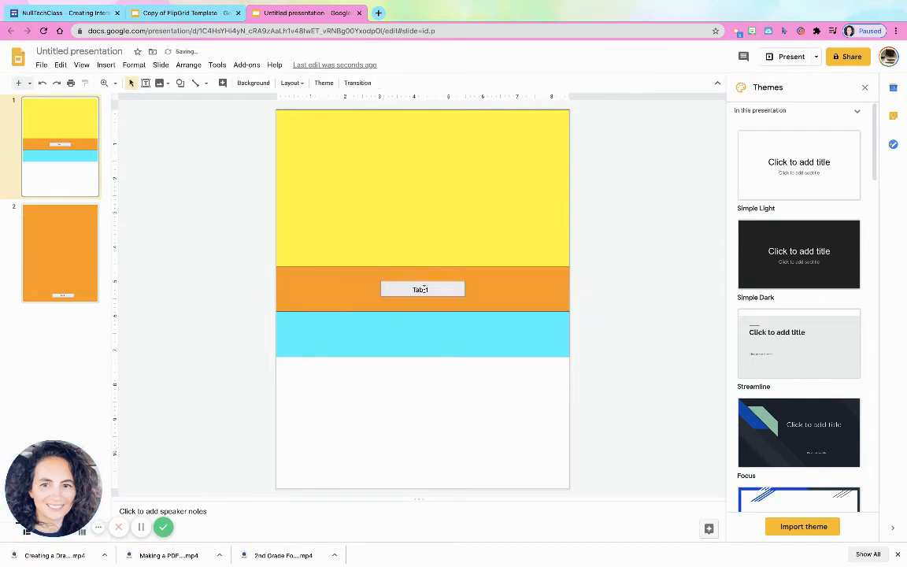
left_click(422, 290)
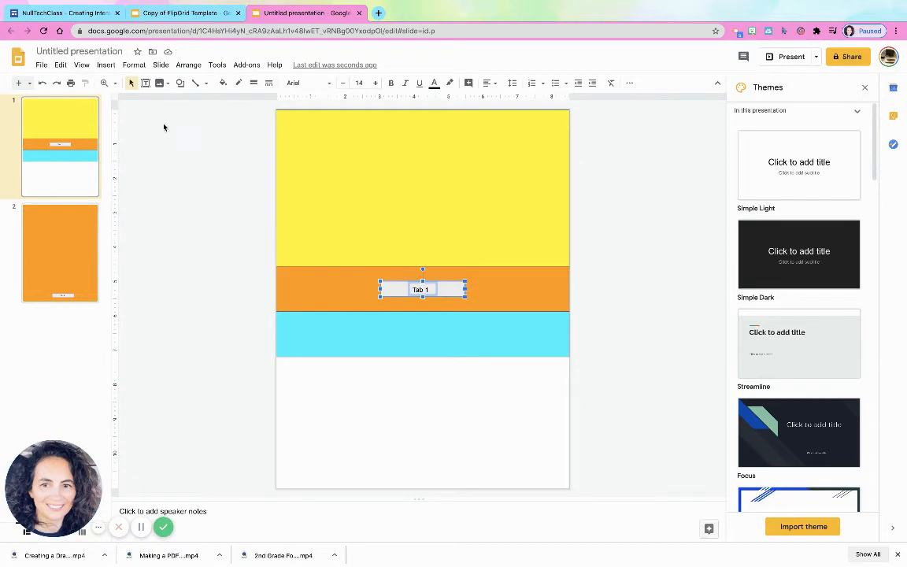
Centre the Tab 1 button horizontally on the orange band and select the blue band
right_click(422, 289)
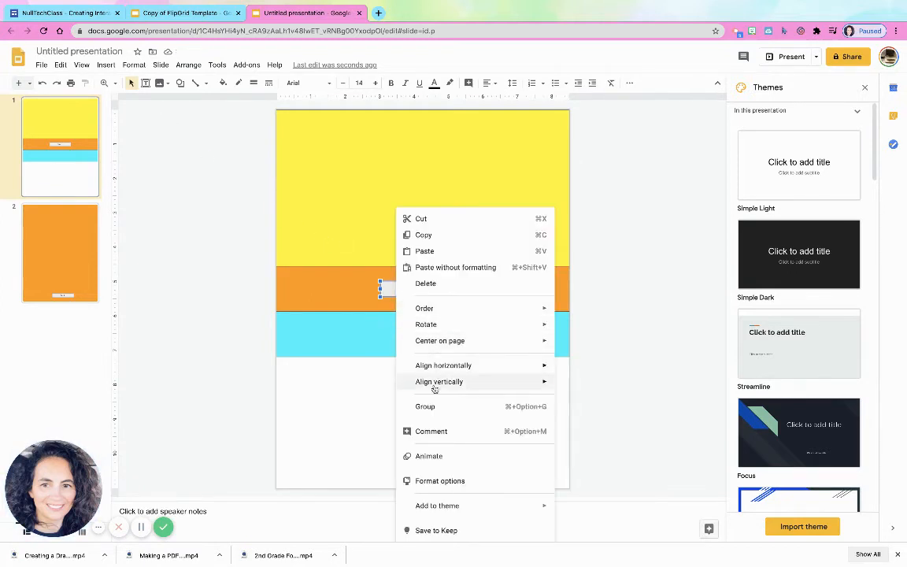
mouse_move(450, 405)
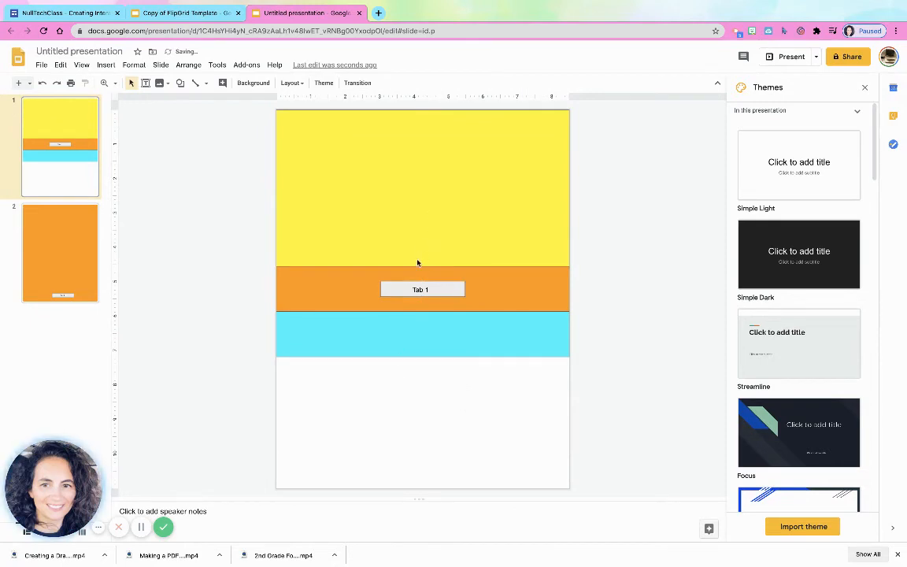
left_click(422, 289)
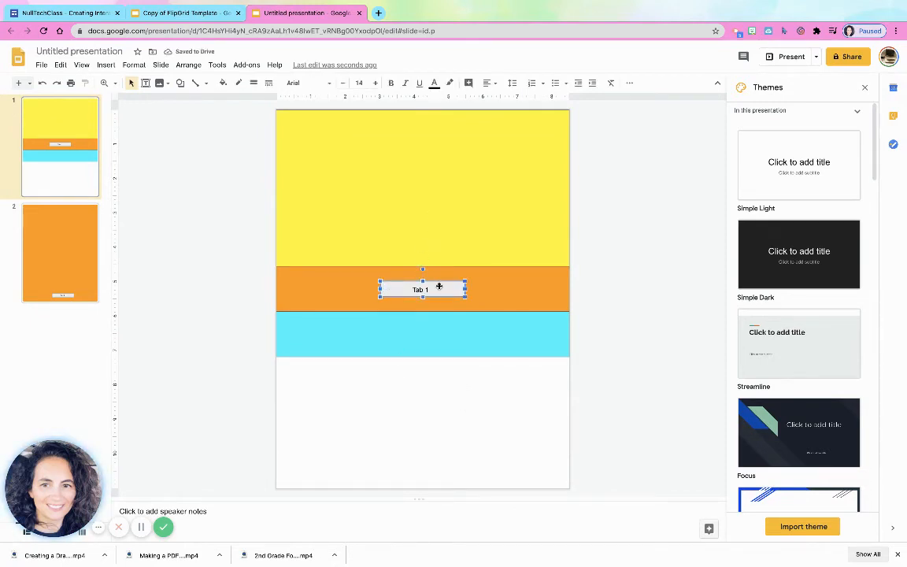
left_click(422, 333)
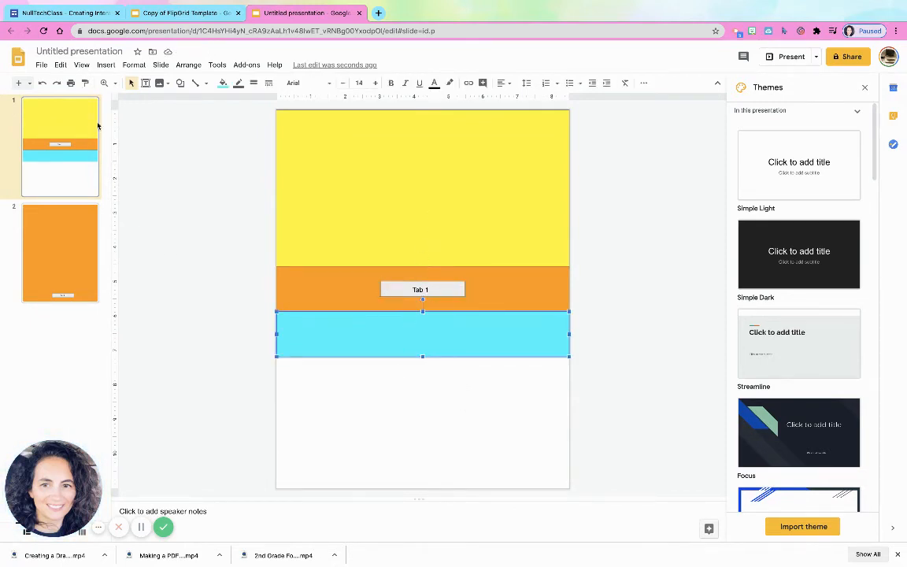
Add a third slide after the orange one and make light blue the theme background for all slides
left_click(408, 375)
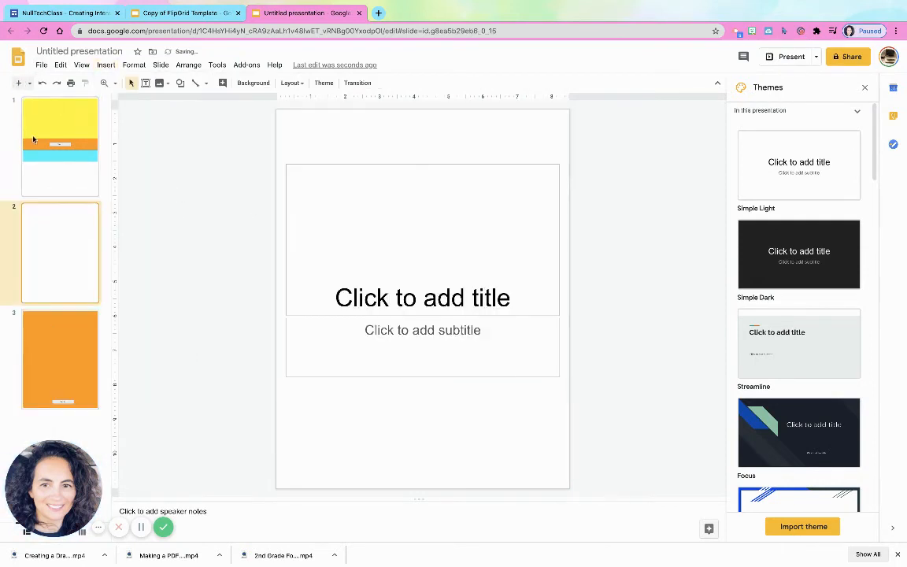
left_click(60, 252)
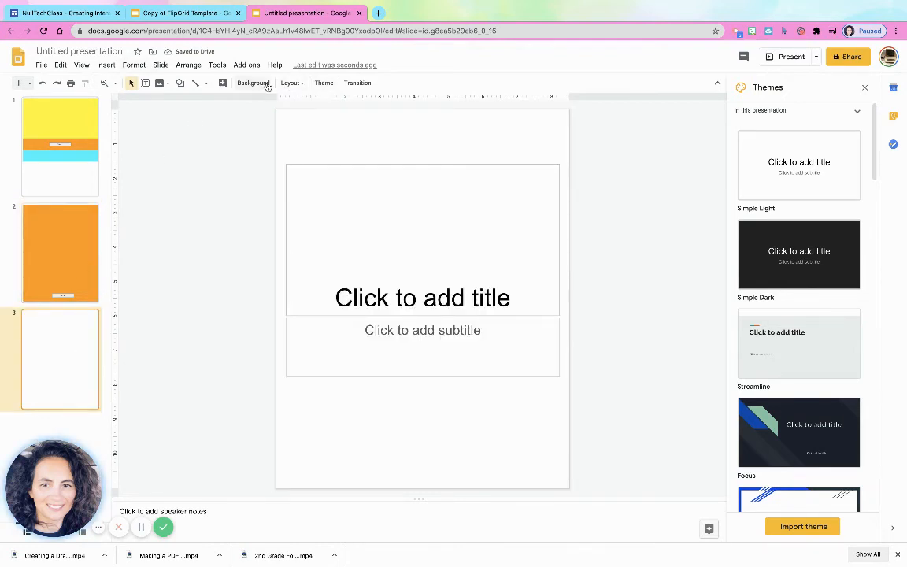
left_click(253, 82)
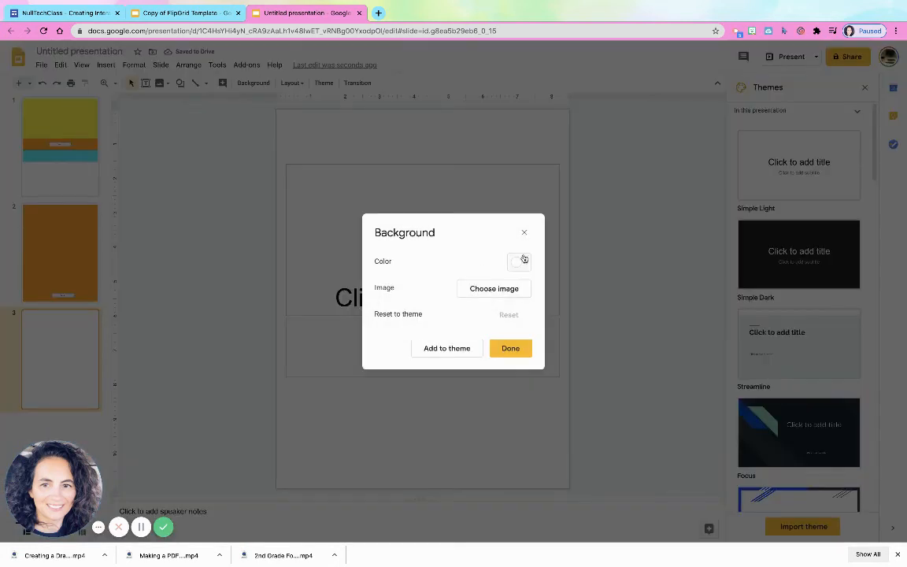
left_click(516, 261)
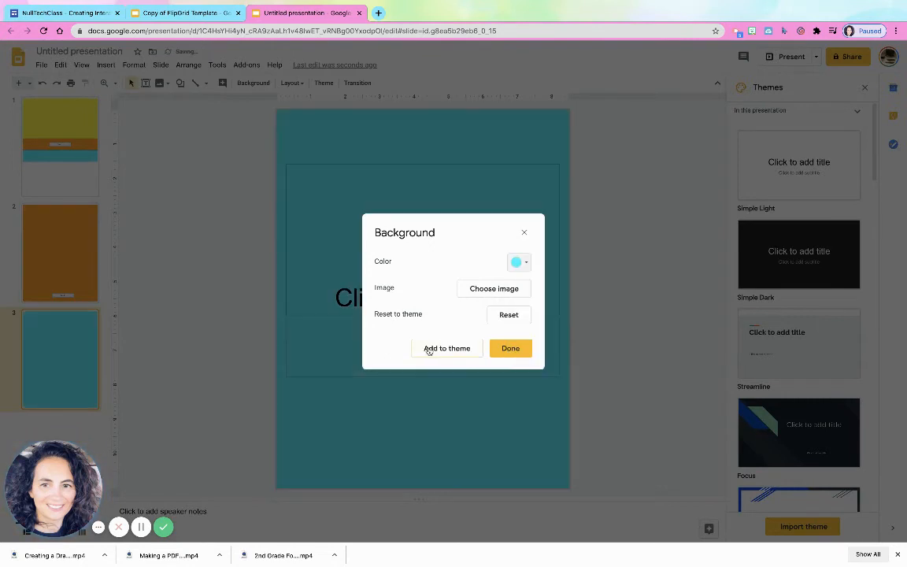
left_click(448, 348)
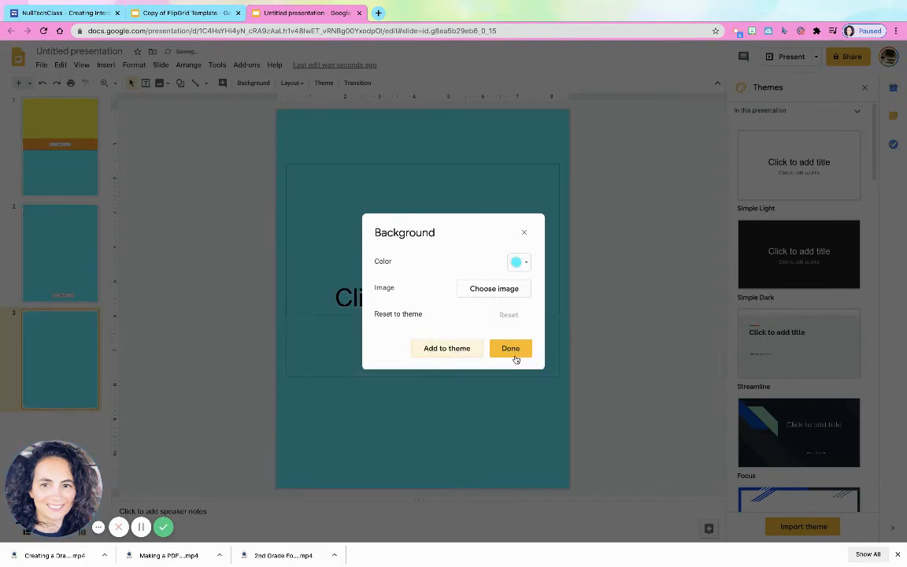
left_click(510, 348)
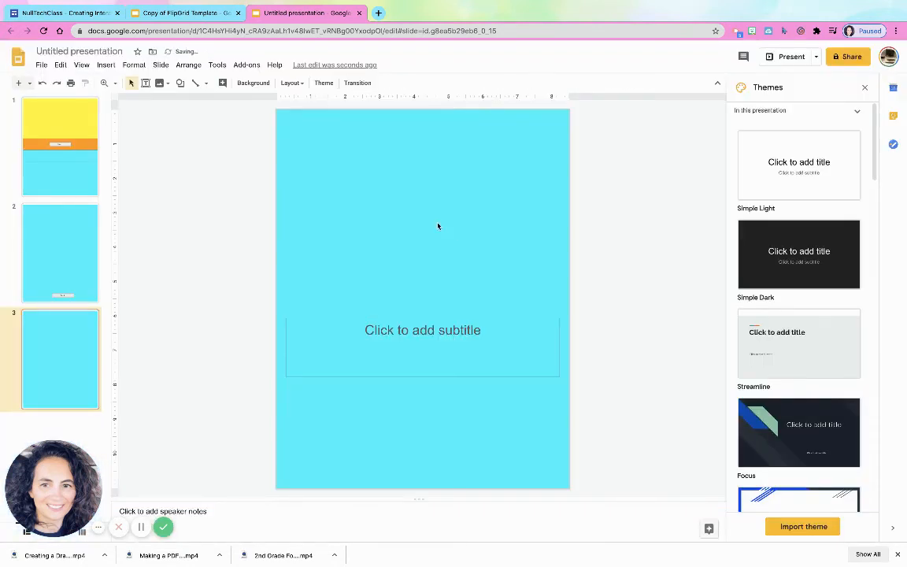
left_click(69, 239)
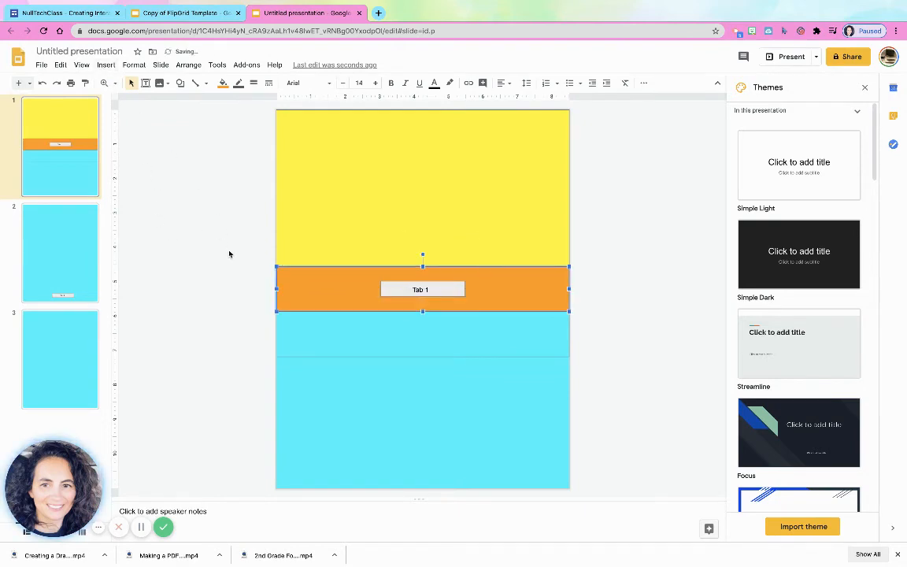
Draw a rectangle button on the first slide's light blue band
left_click(105, 64)
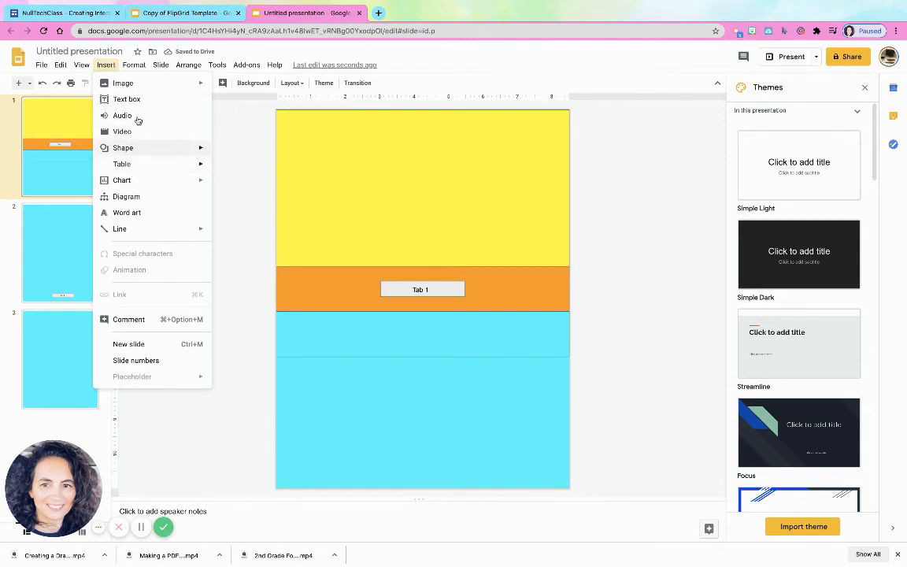
mouse_move(141, 161)
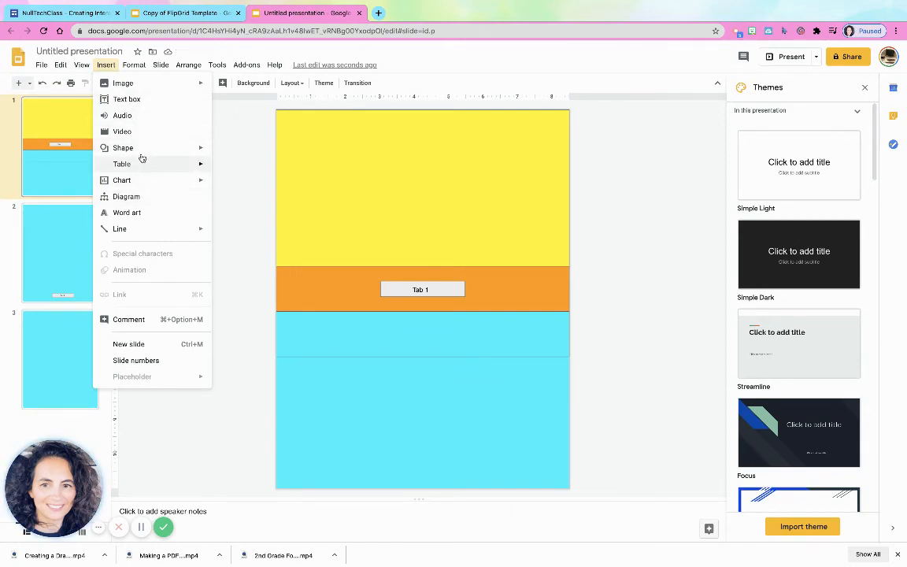
left_click(123, 148)
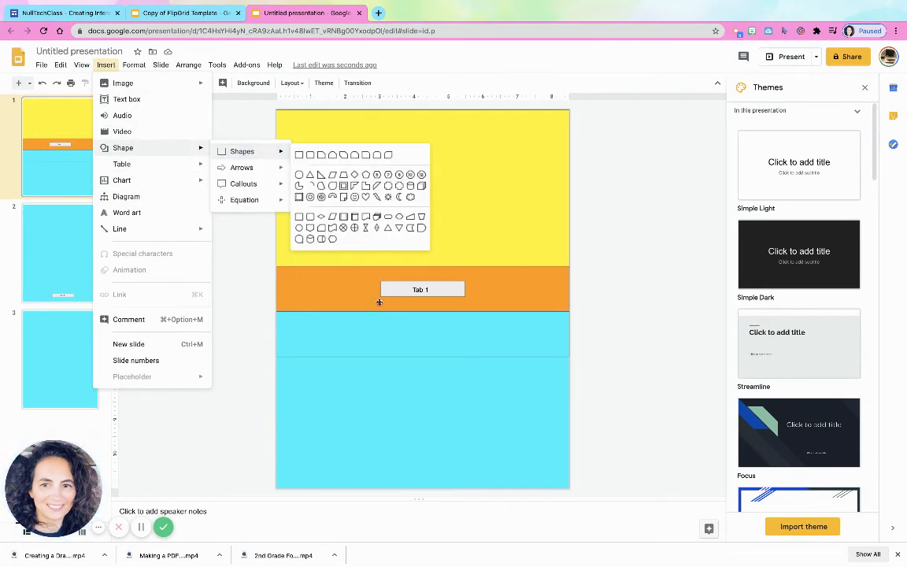
left_click_drag(394, 326, 457, 347)
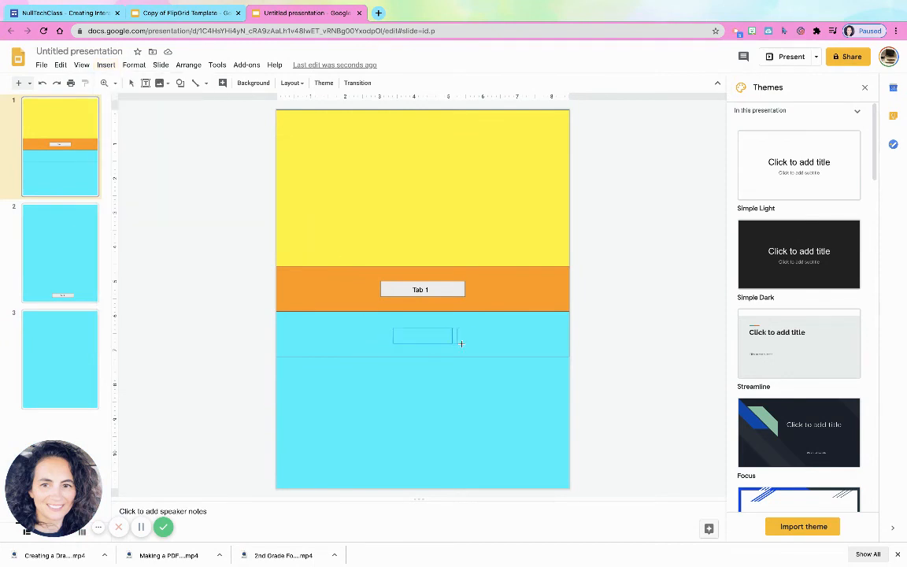
left_click(422, 334)
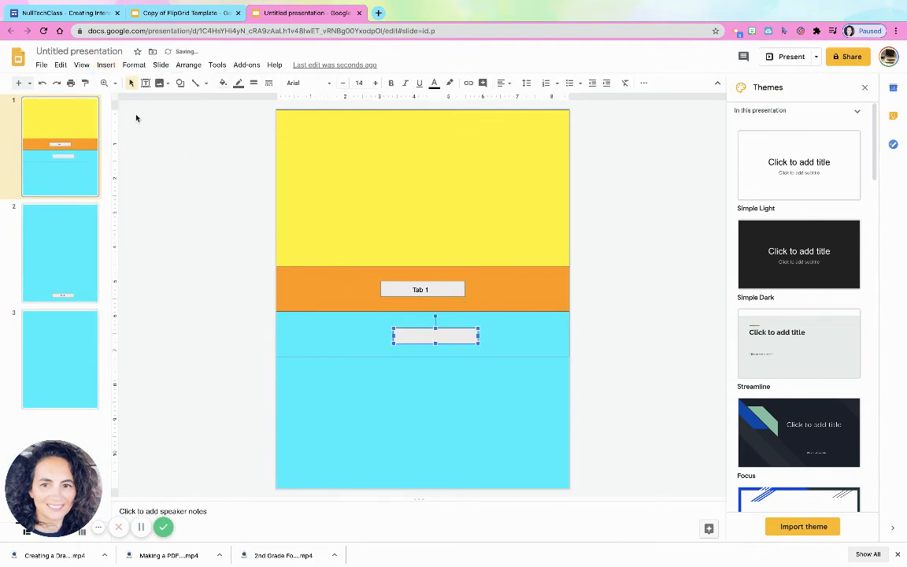
Link the new button to Slide 3 and go to the second slide
left_click(105, 64)
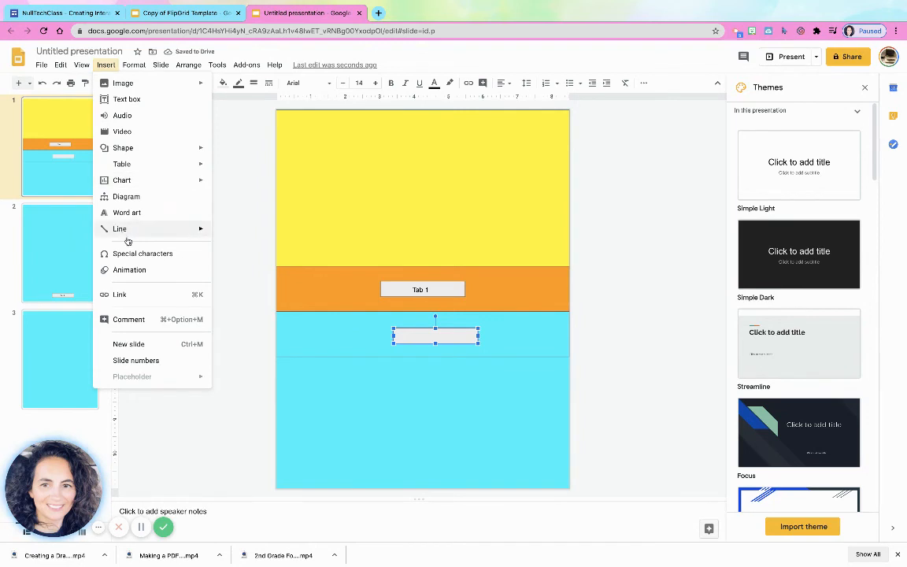
left_click(120, 294)
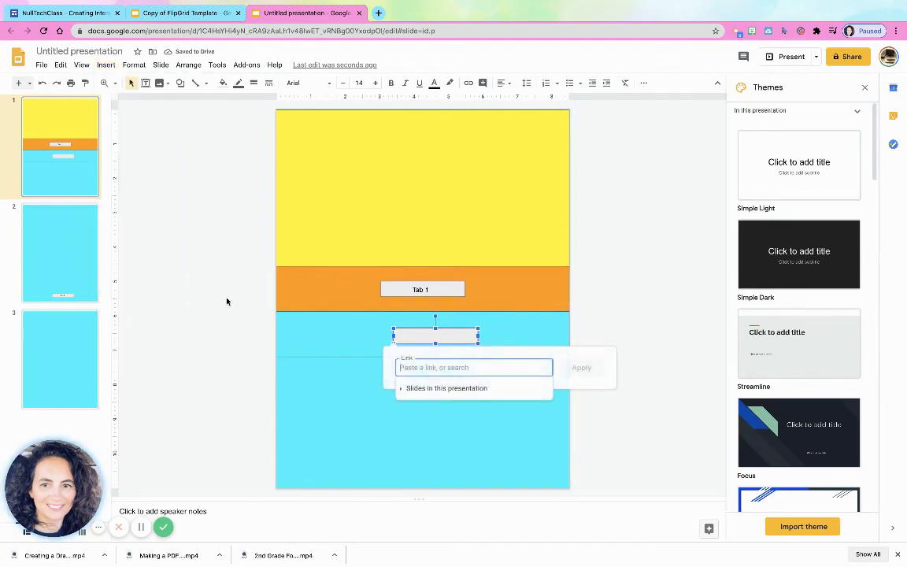
left_click(445, 387)
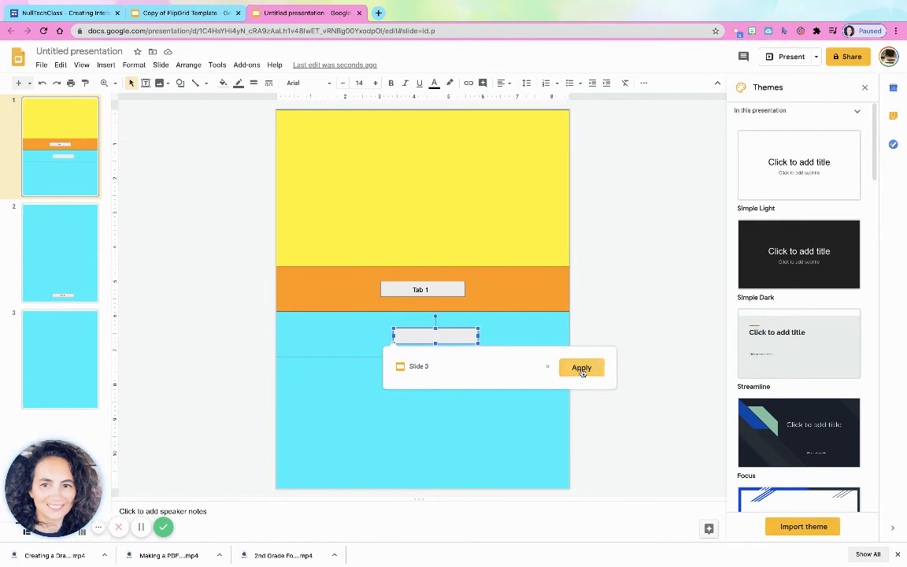
left_click(581, 369)
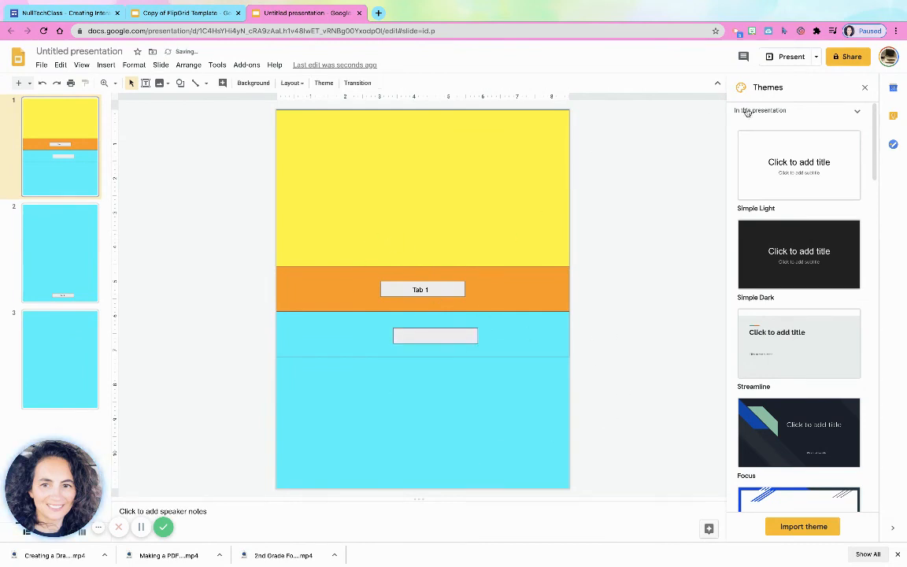
left_click(791, 56)
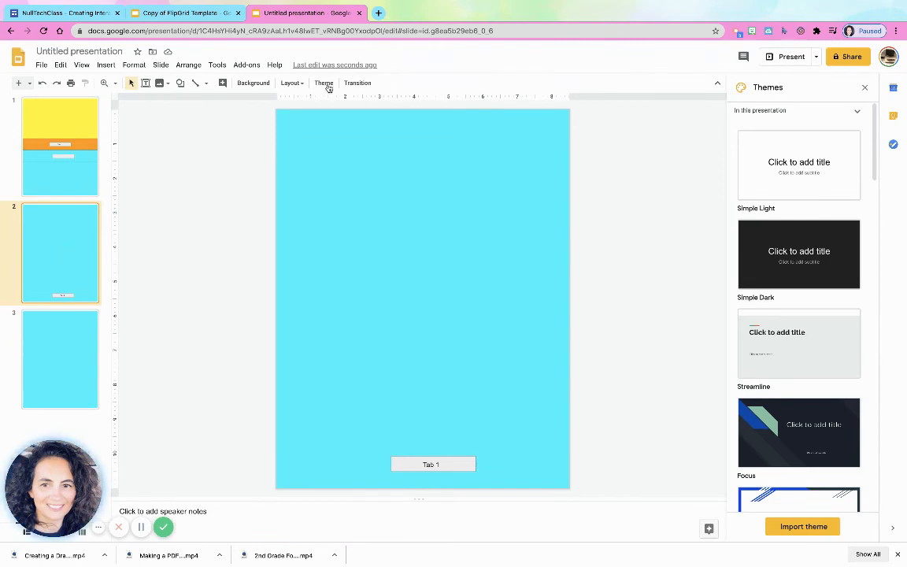
mouse_move(273, 92)
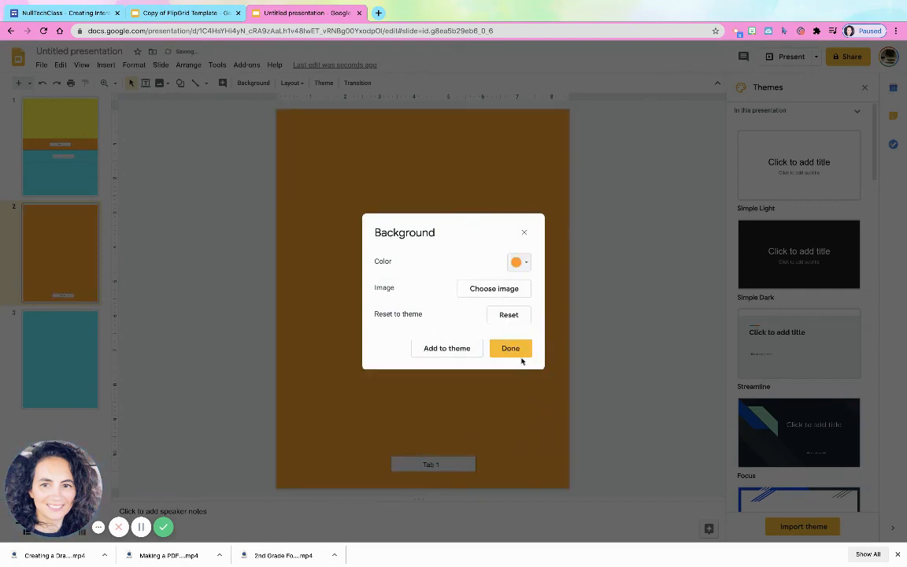
Set slide 2's background colour back to solid orange
left_click(510, 348)
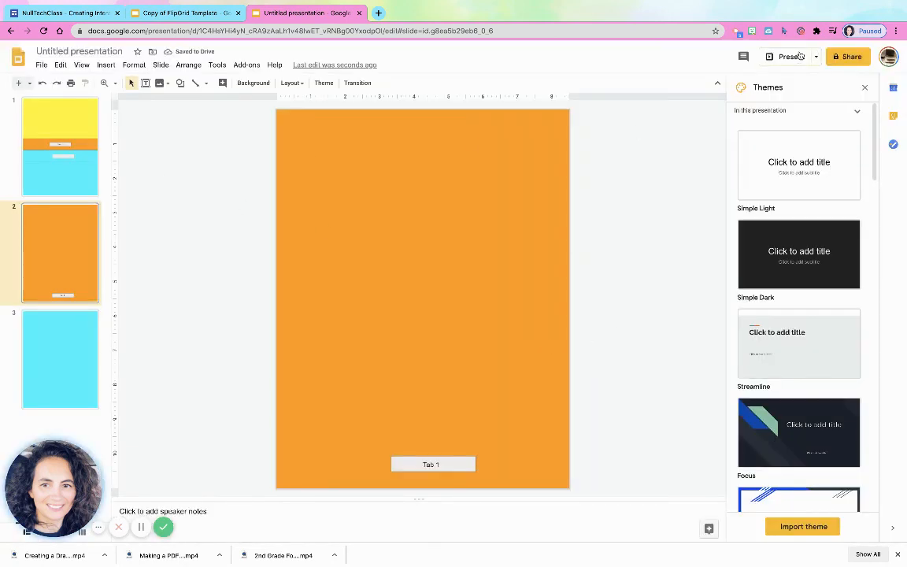
left_click(790, 57)
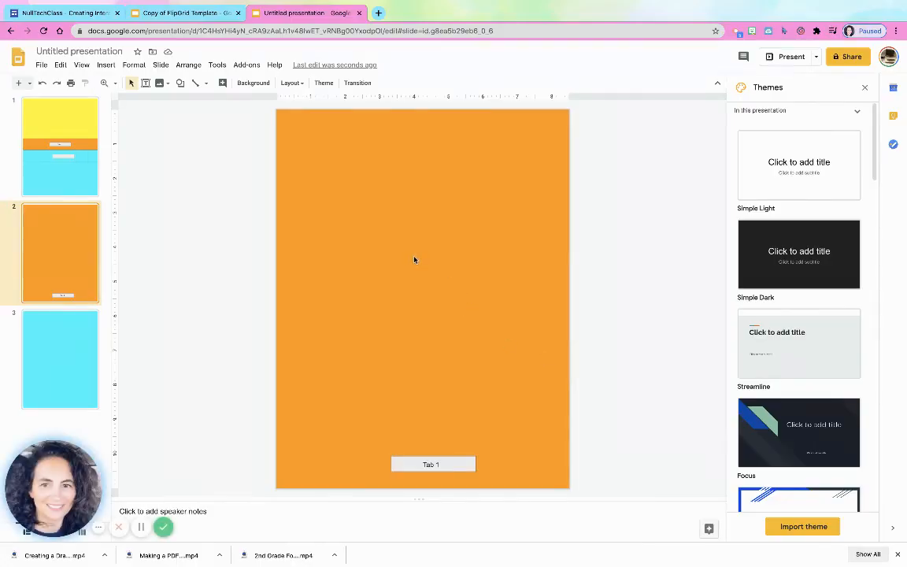
mouse_move(420, 261)
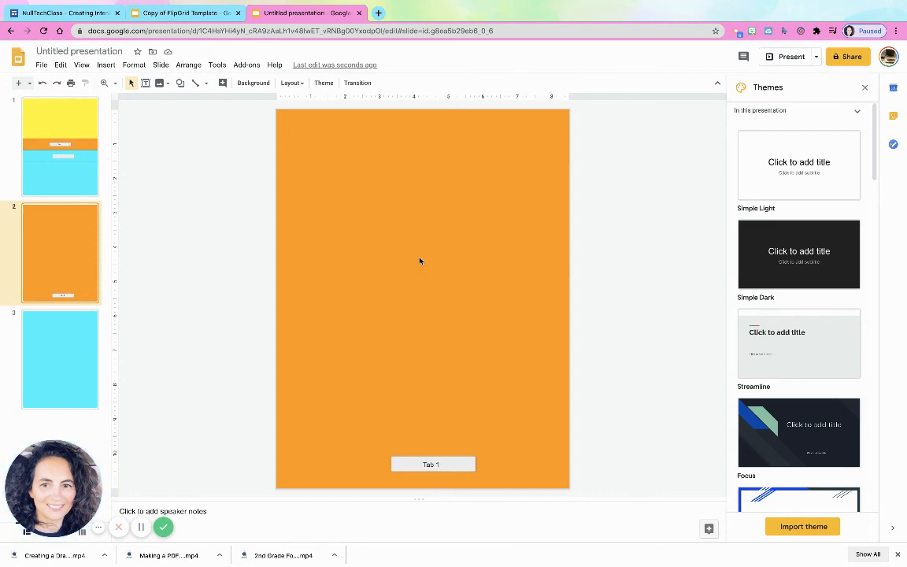
mouse_move(424, 259)
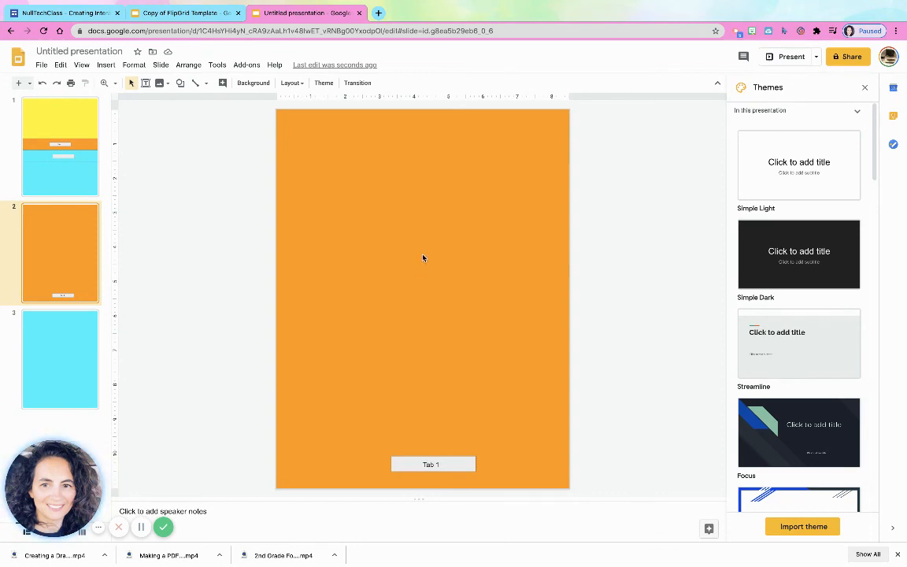
mouse_move(300, 271)
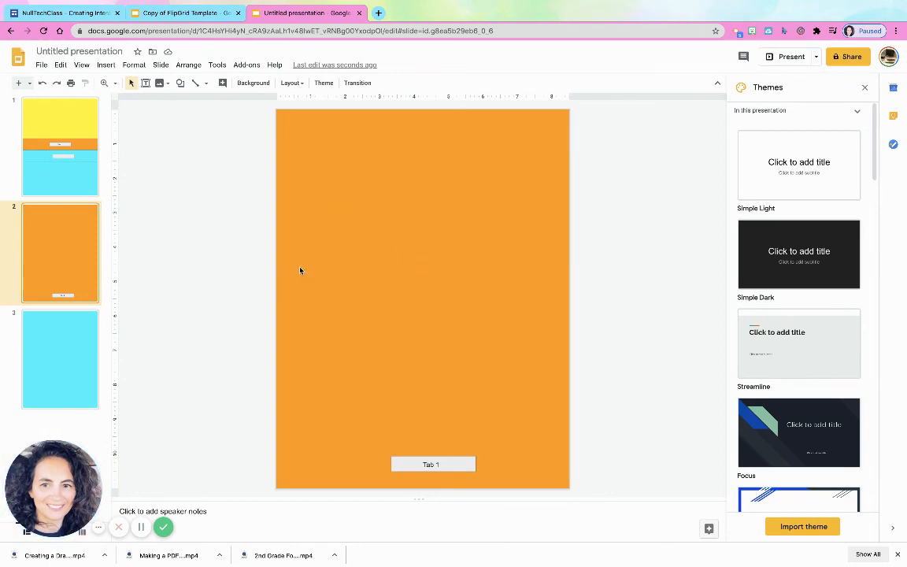
mouse_move(394, 161)
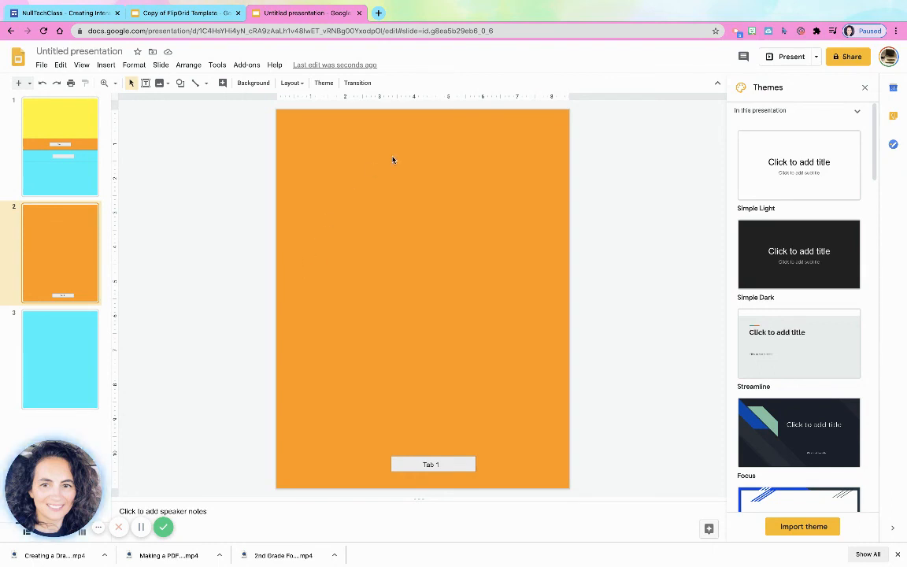